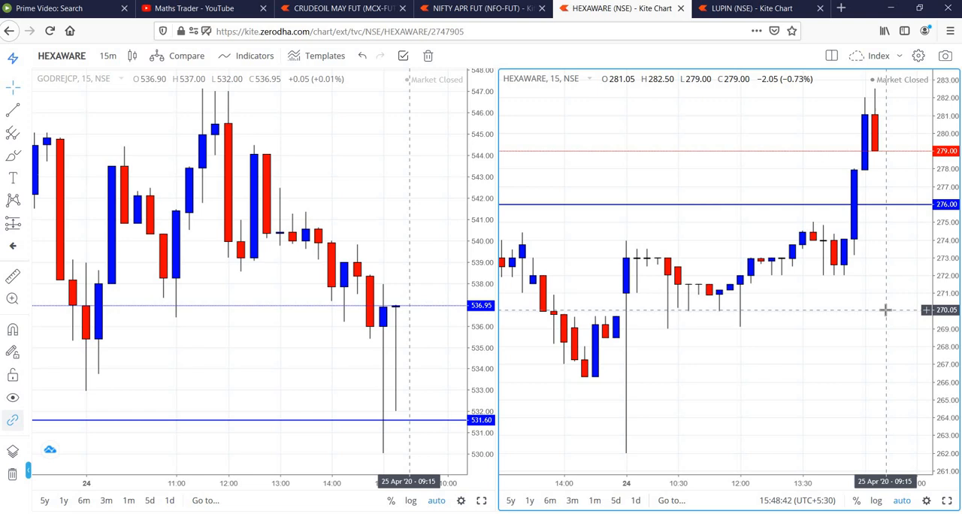
mouse_move(854, 299)
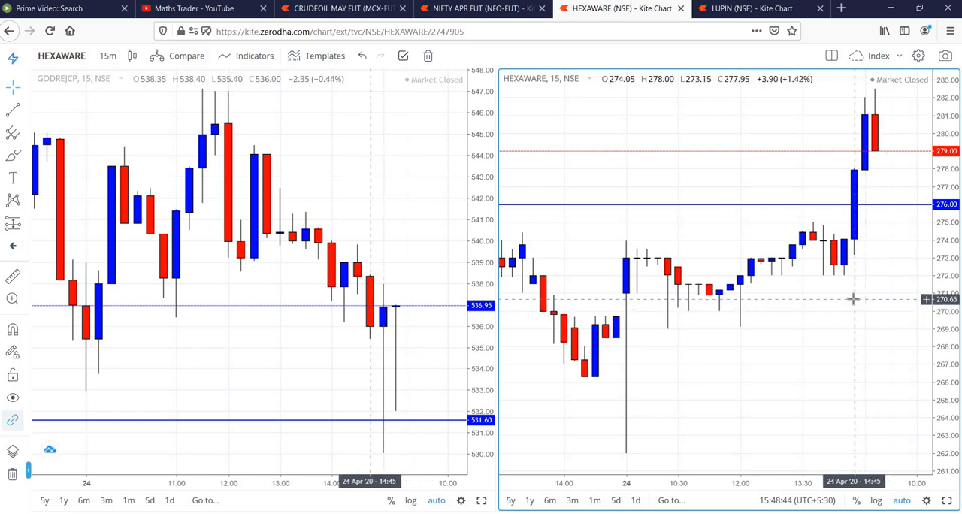
Step: Switch to the LUPIN (NSE) browser tab showing the IGL and LUPIN 15-minute charts
click(744, 9)
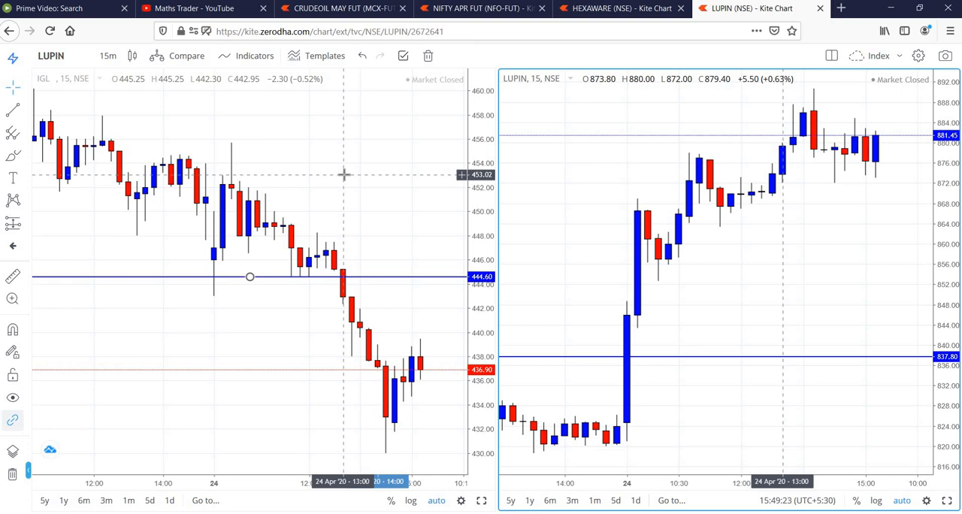
mouse_move(814, 94)
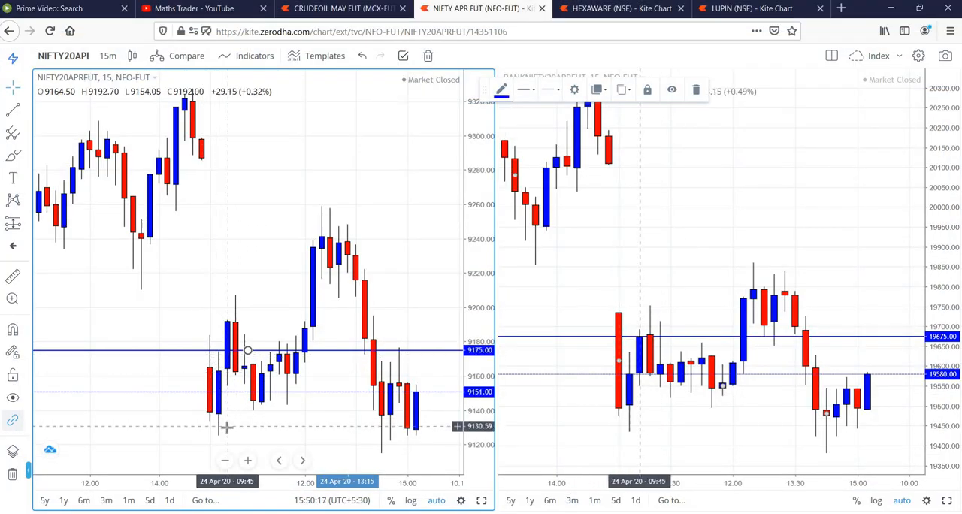
mouse_move(355, 340)
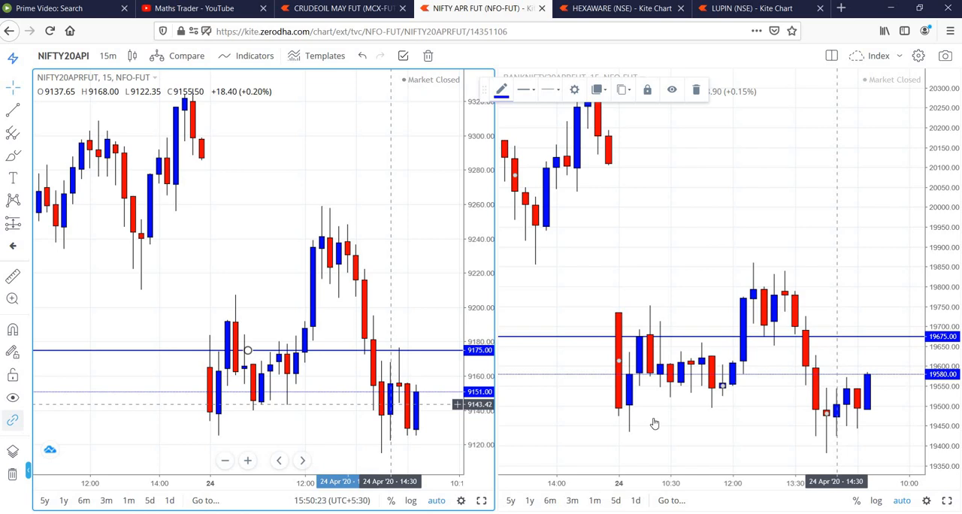
mouse_move(654, 397)
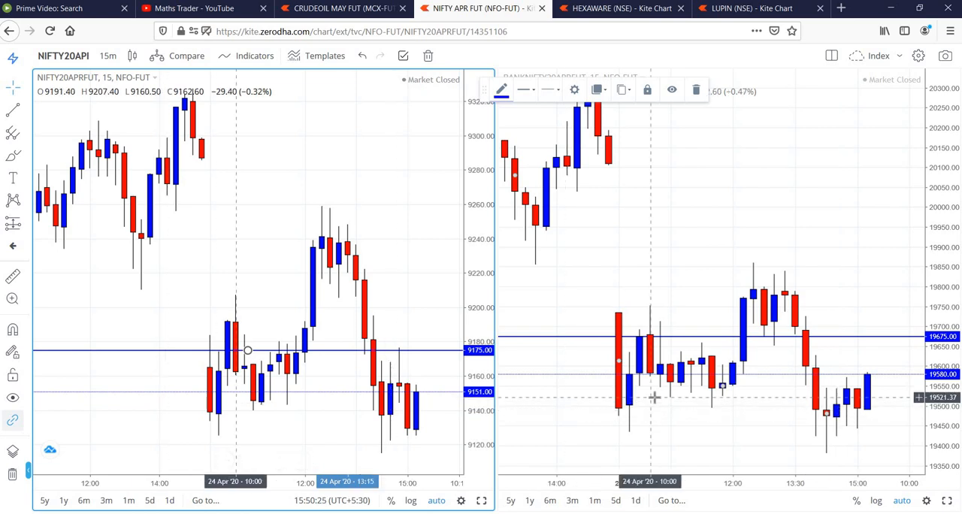